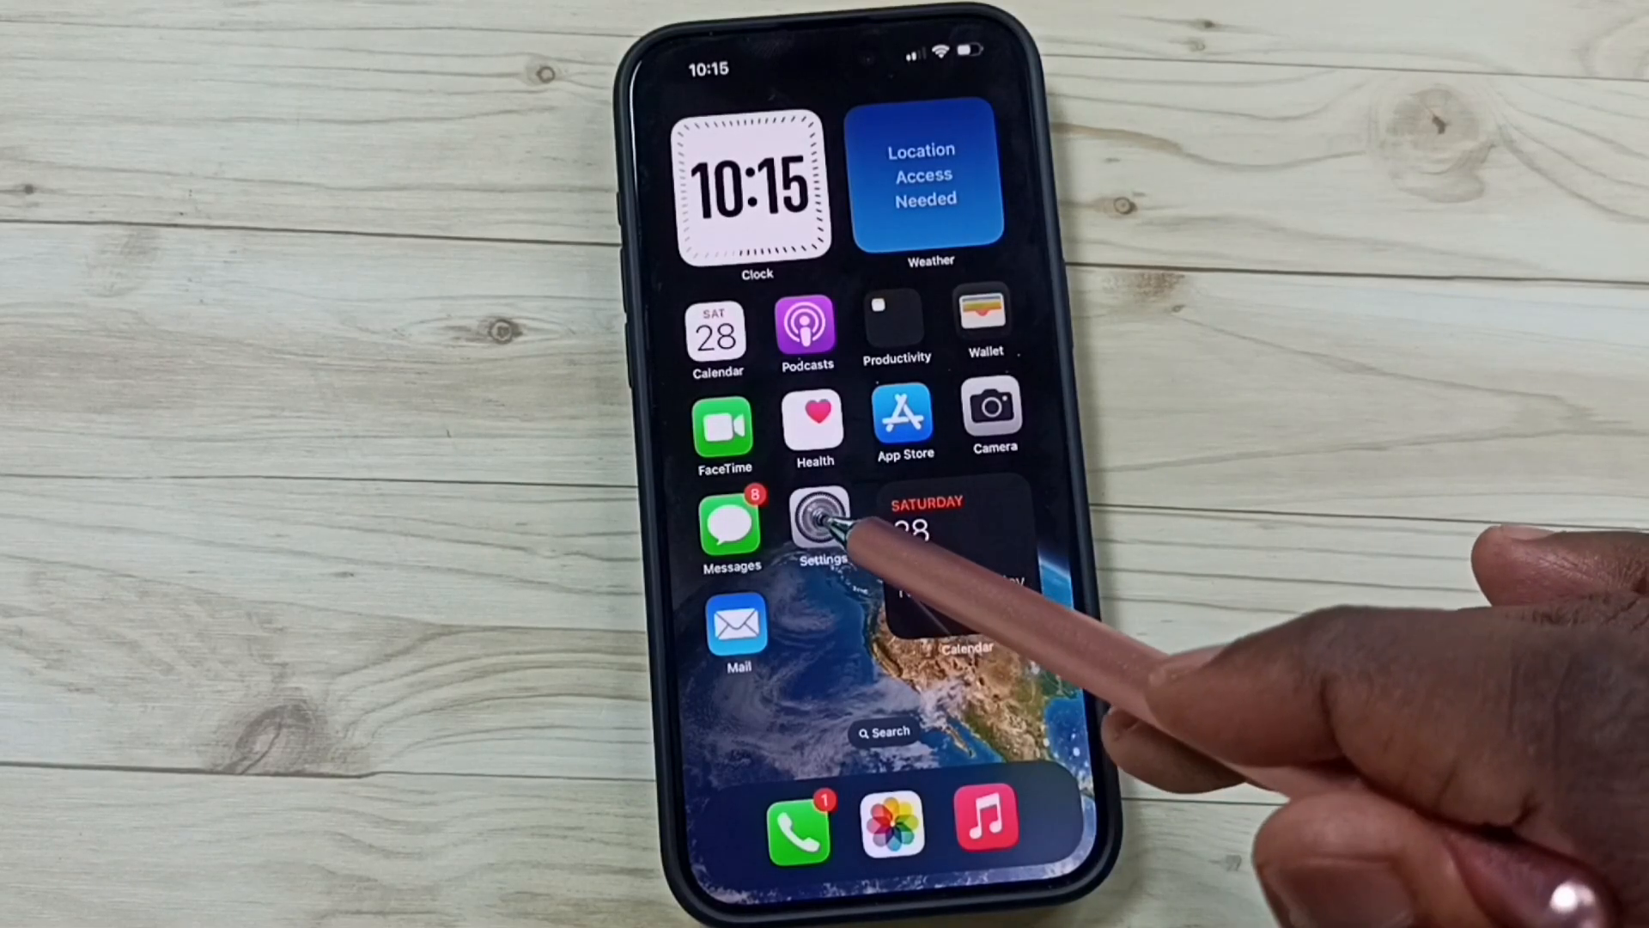
Under Screen Time's Content & Privacy Restrictions > Allowed Apps & Features, switch the AirDrop toggle on.
left_click(823, 517)
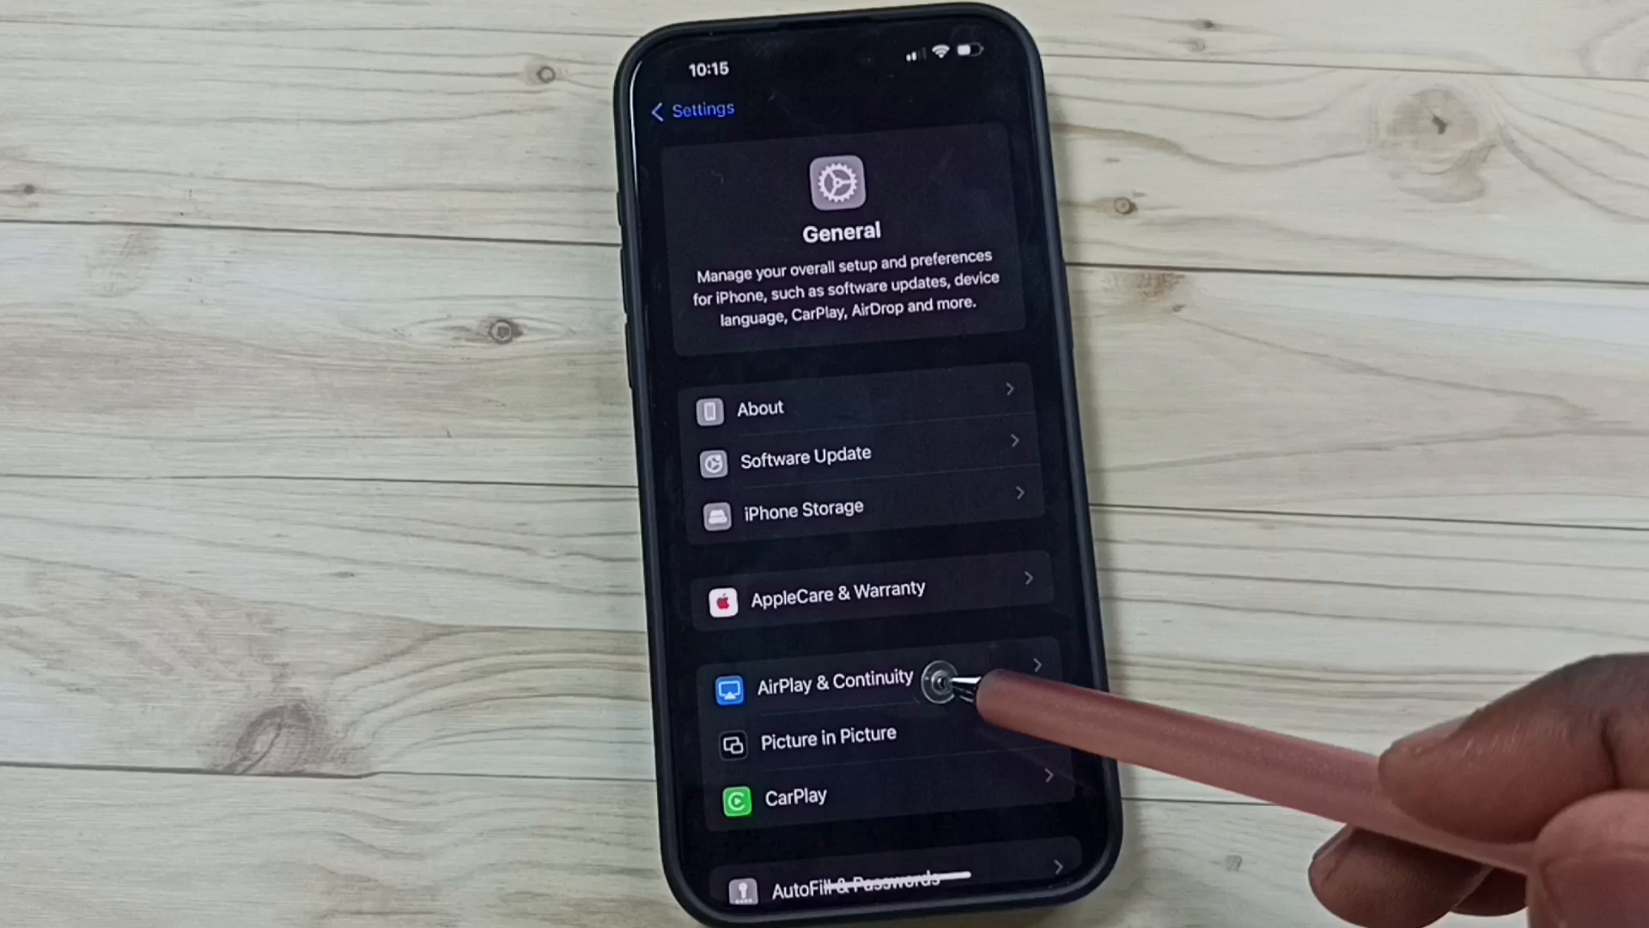
left_click(690, 110)
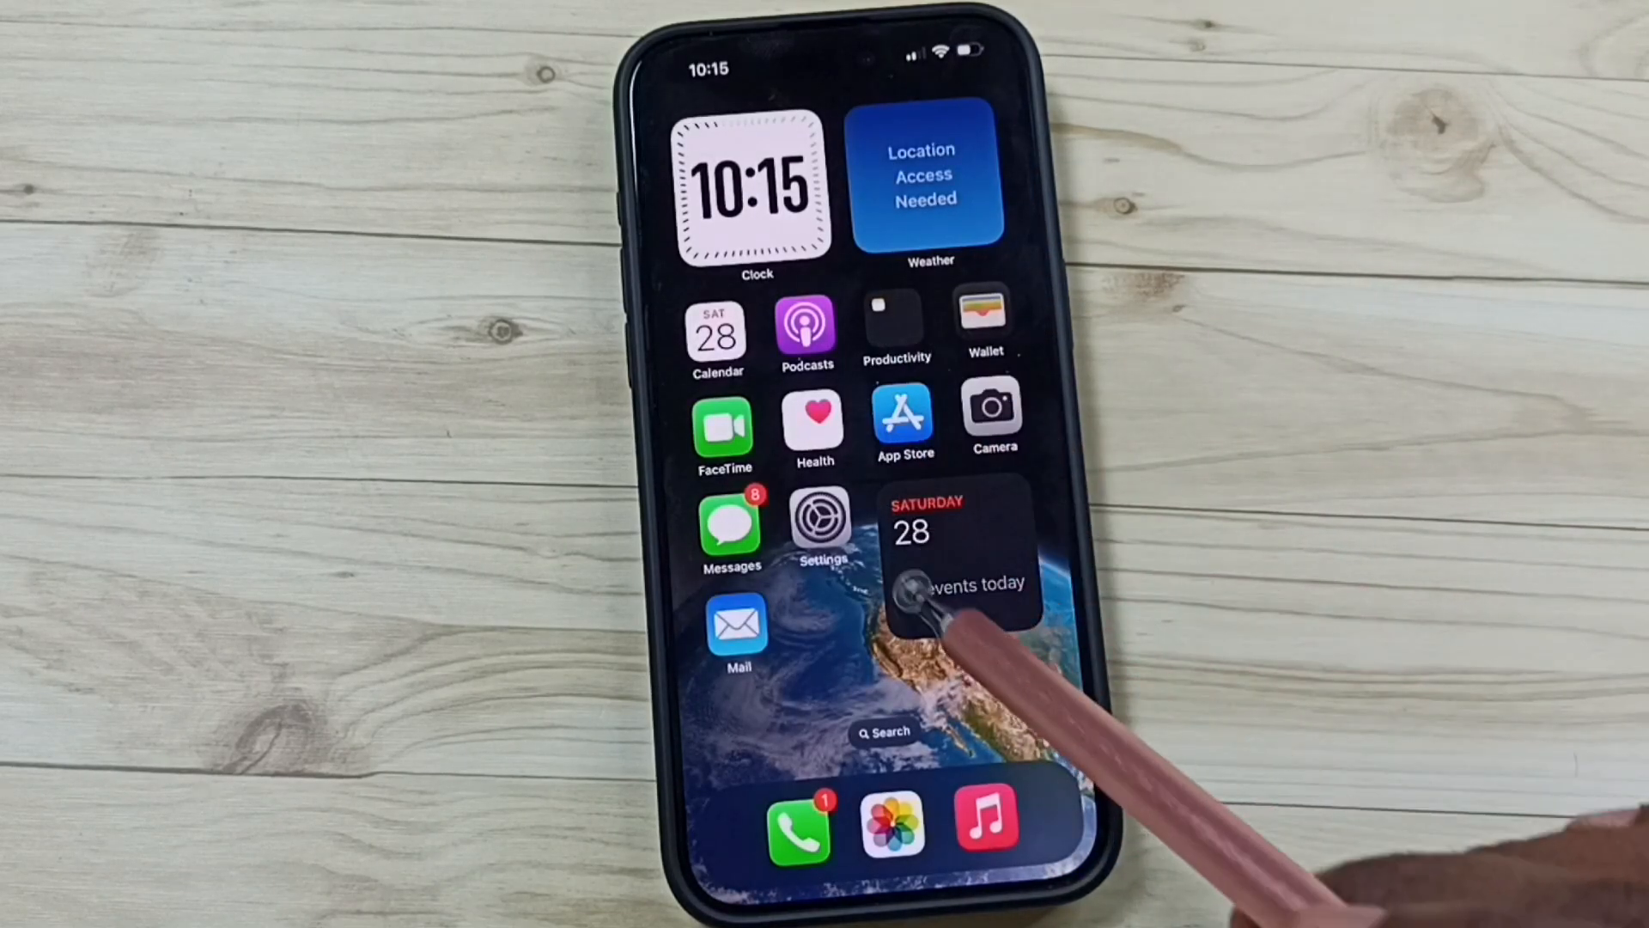
left_click(821, 515)
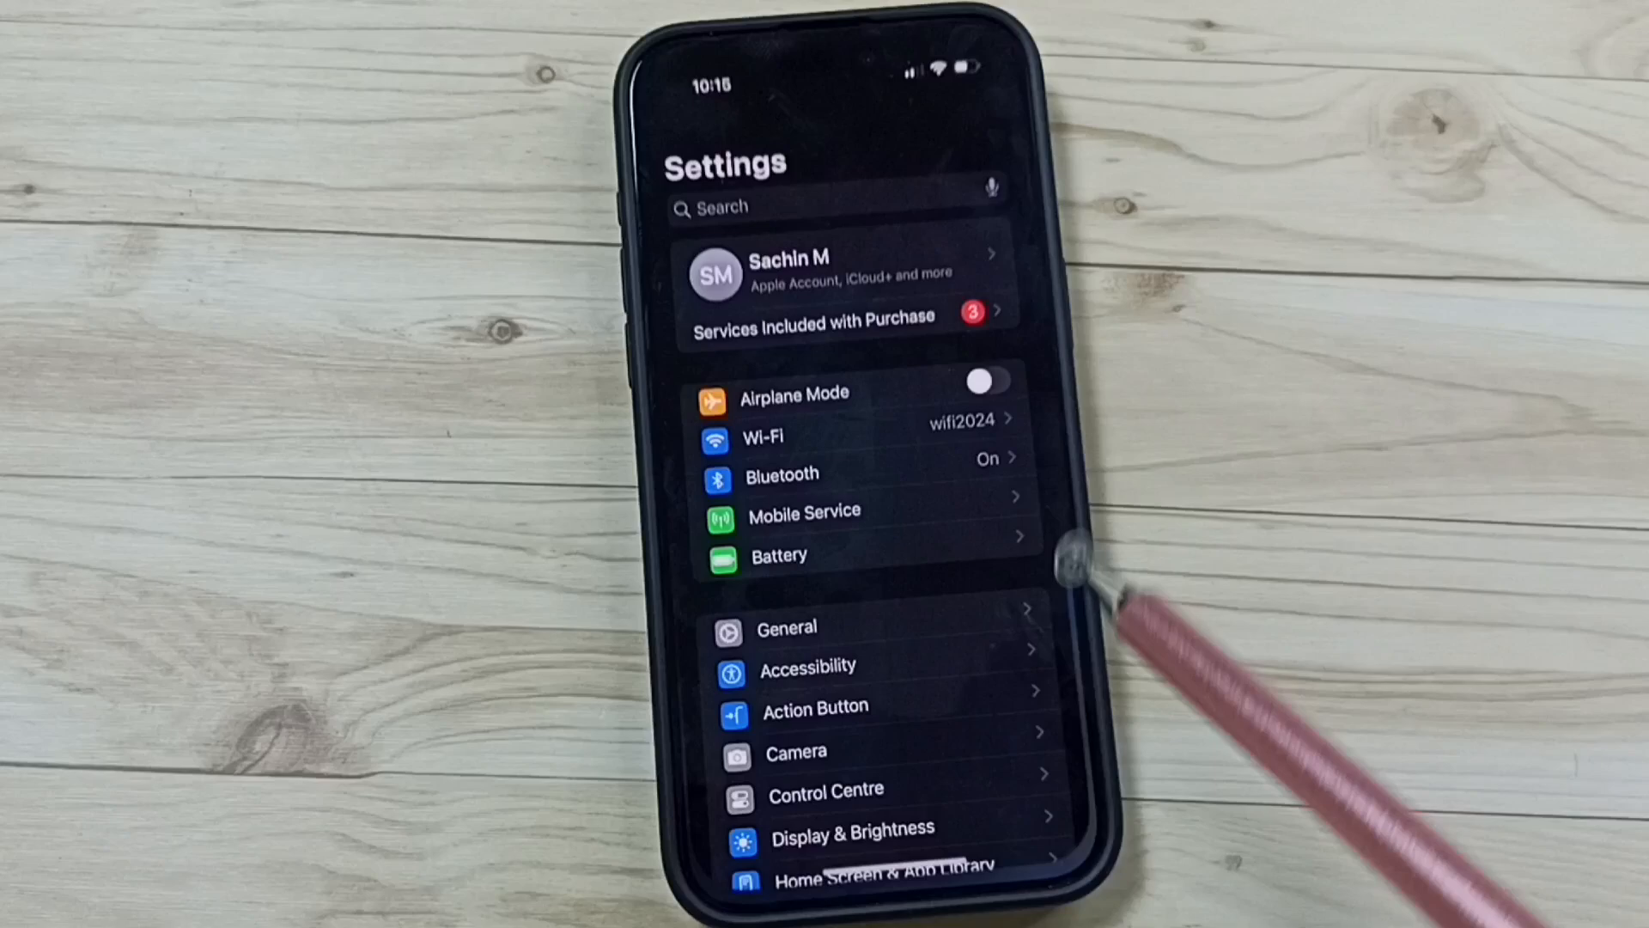
scroll("down", 3)
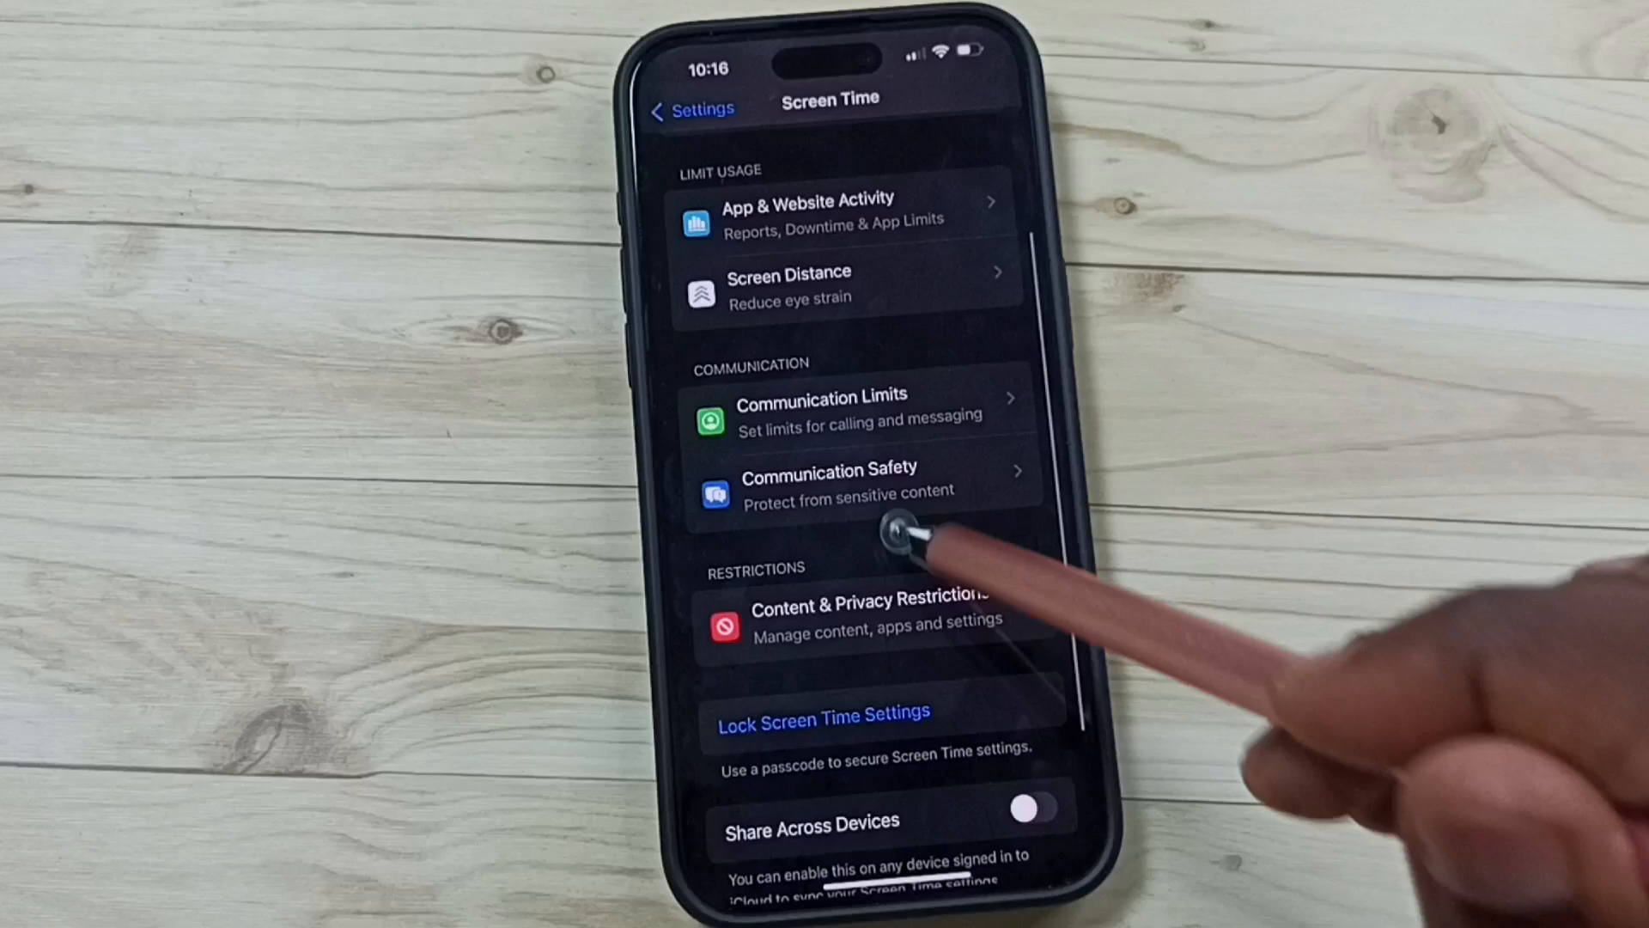
left_click(862, 610)
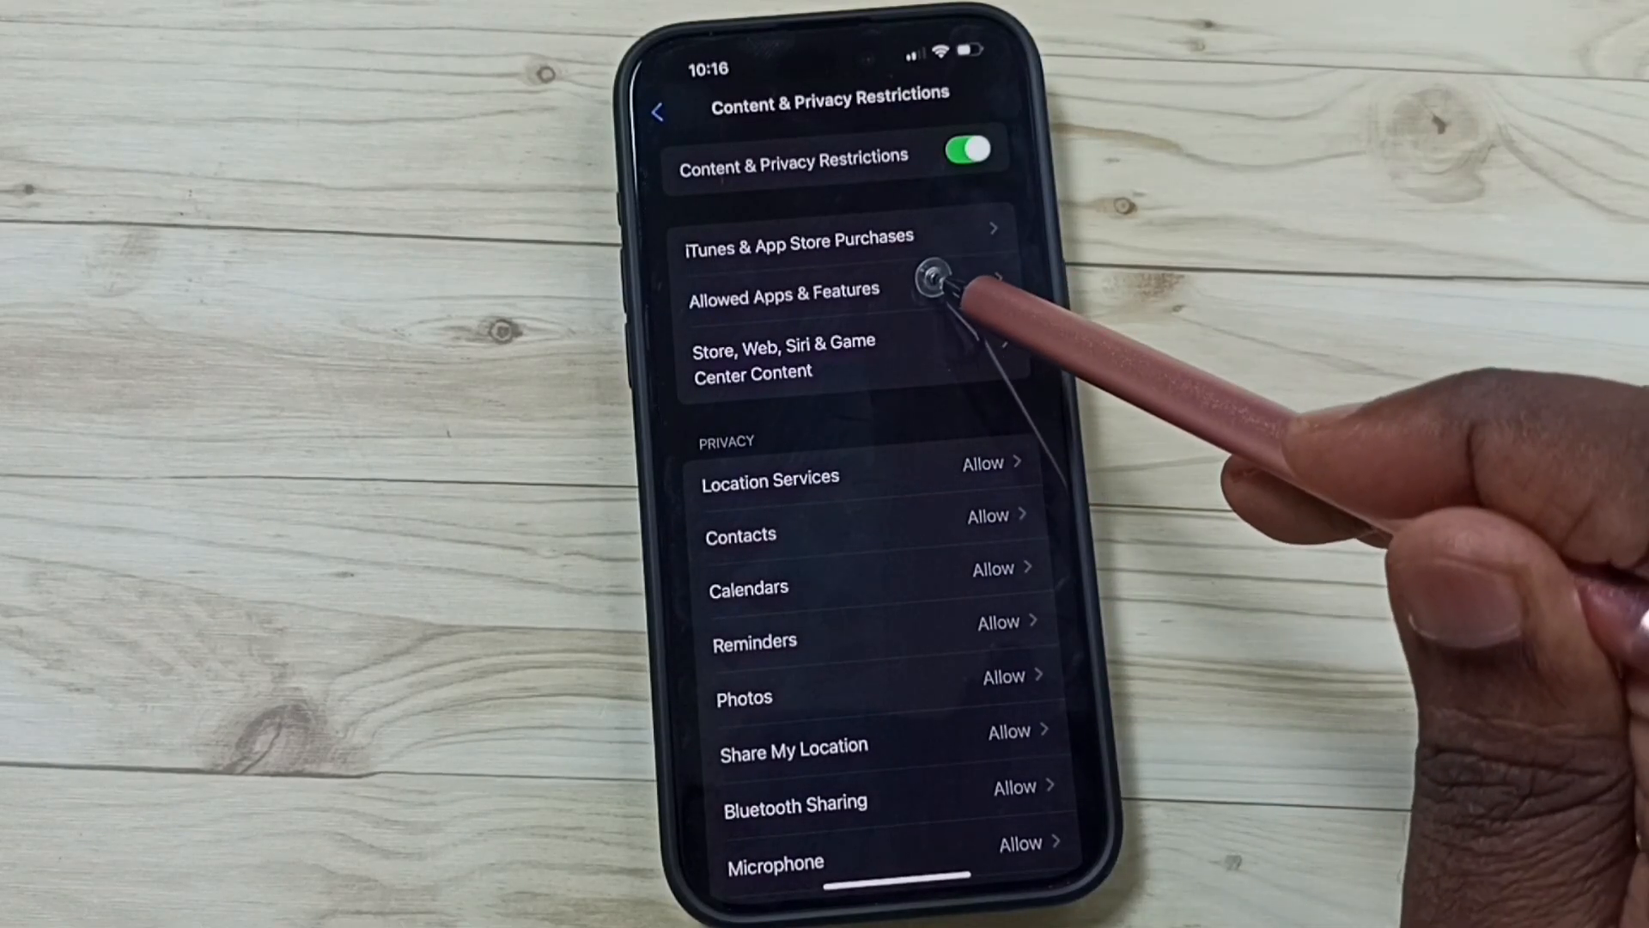
left_click(783, 288)
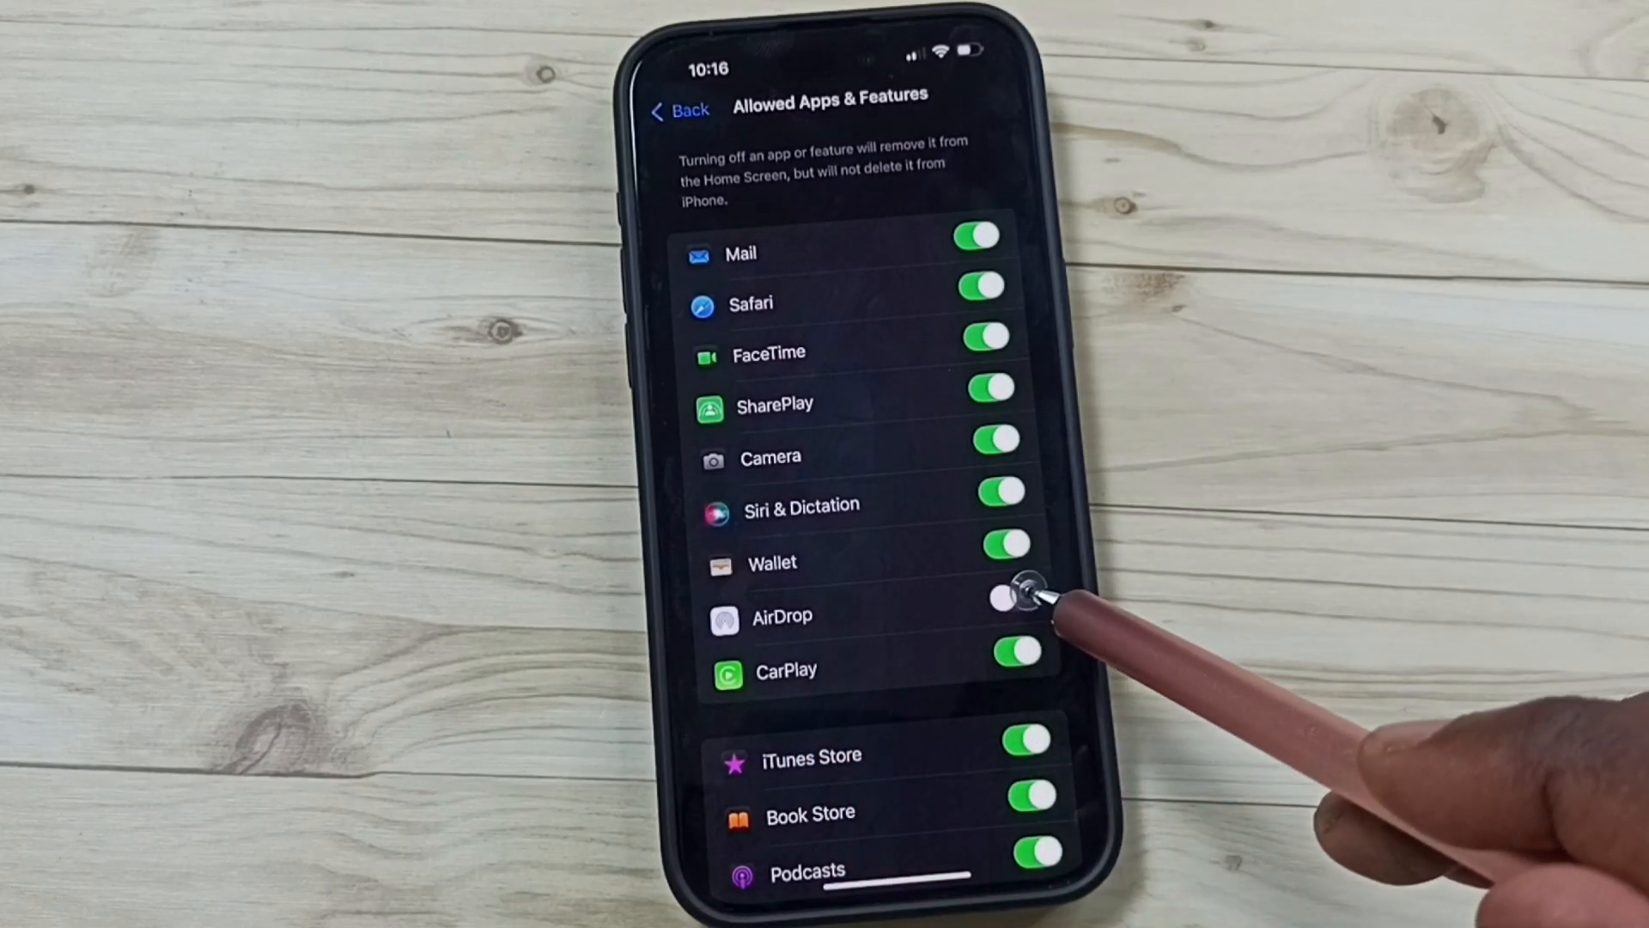
left_click(1010, 596)
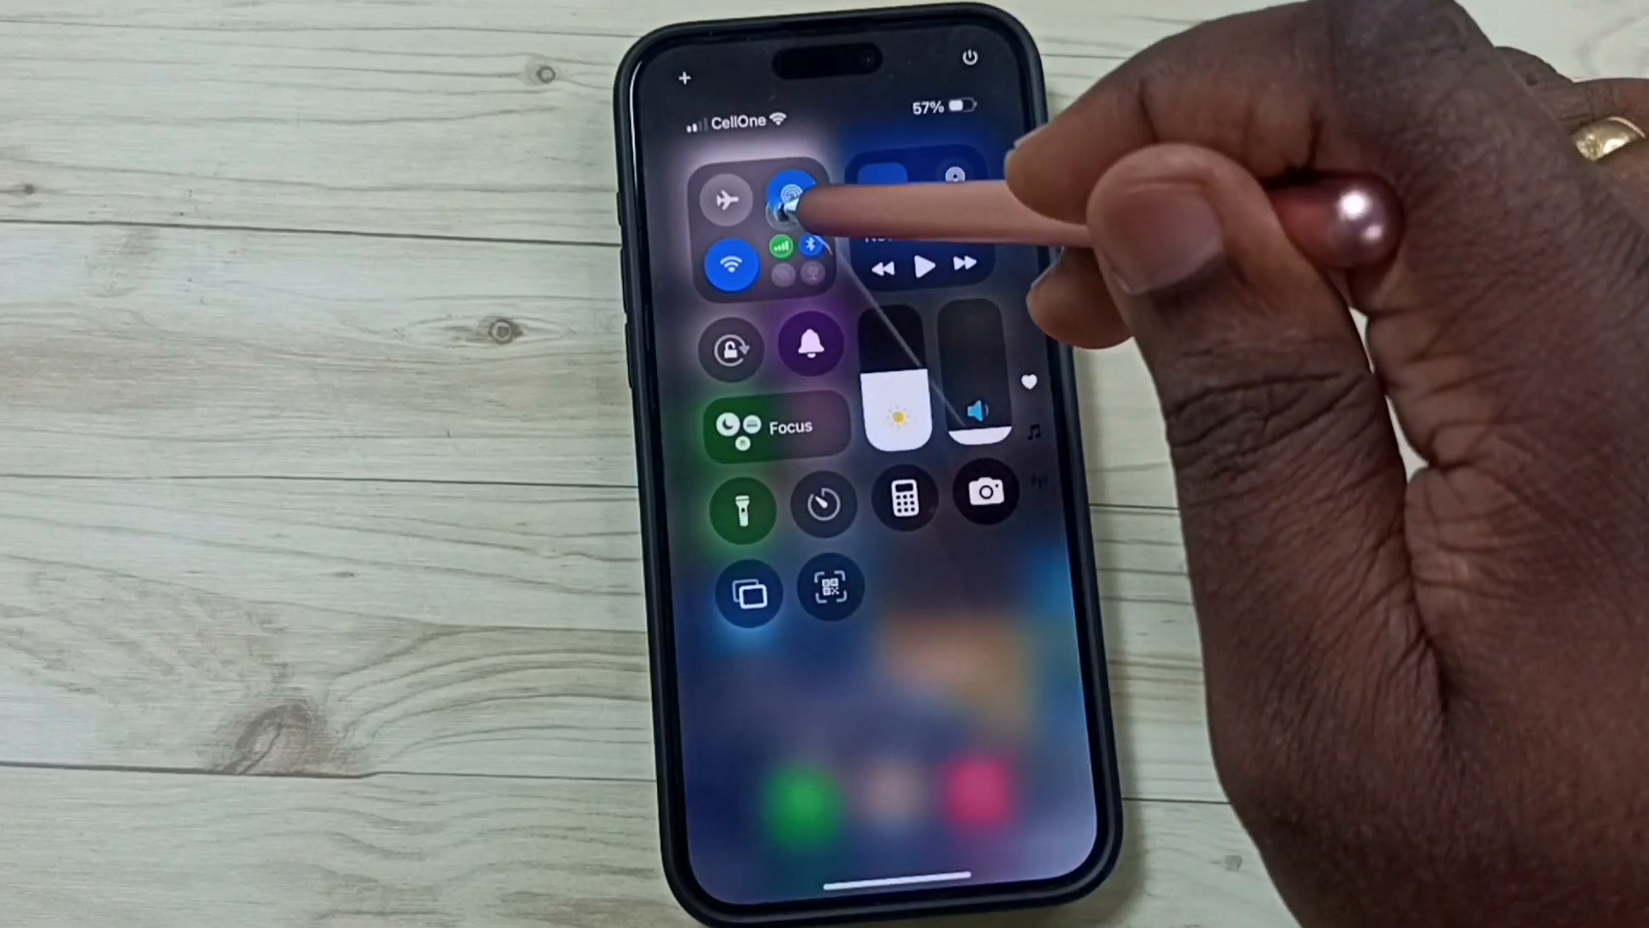
Expand the Control Centre connectivity group to confirm AirDrop is listed.
left_click(768, 222)
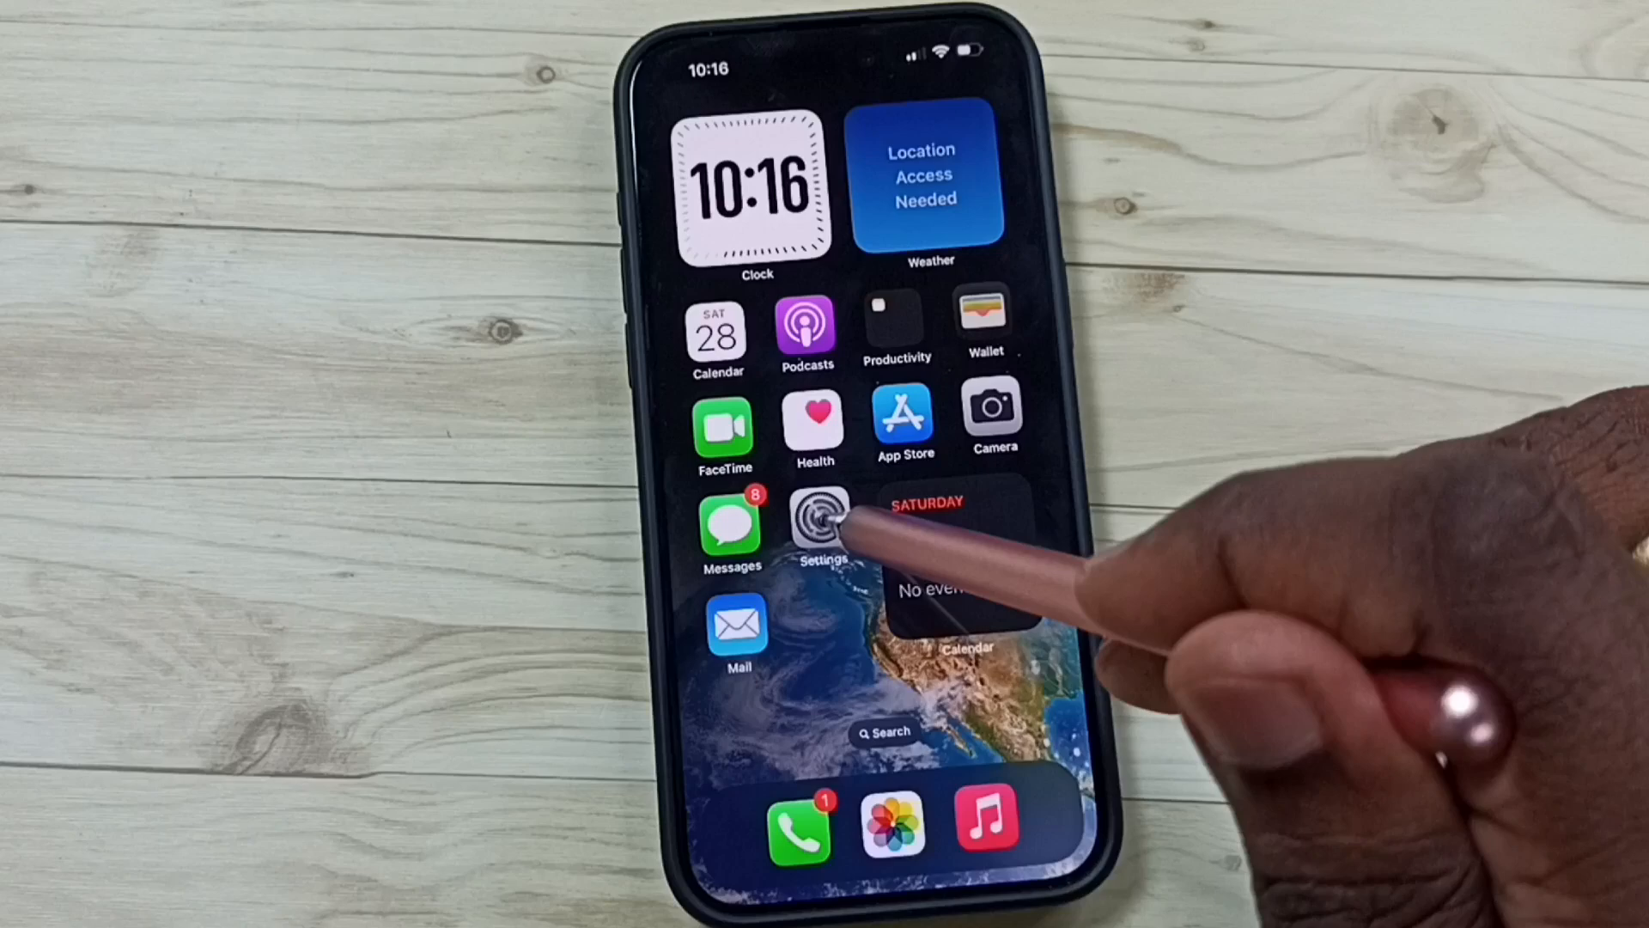
Show the AirDrop page under Settings > General, receiving set to Contacts Only.
left_click(821, 521)
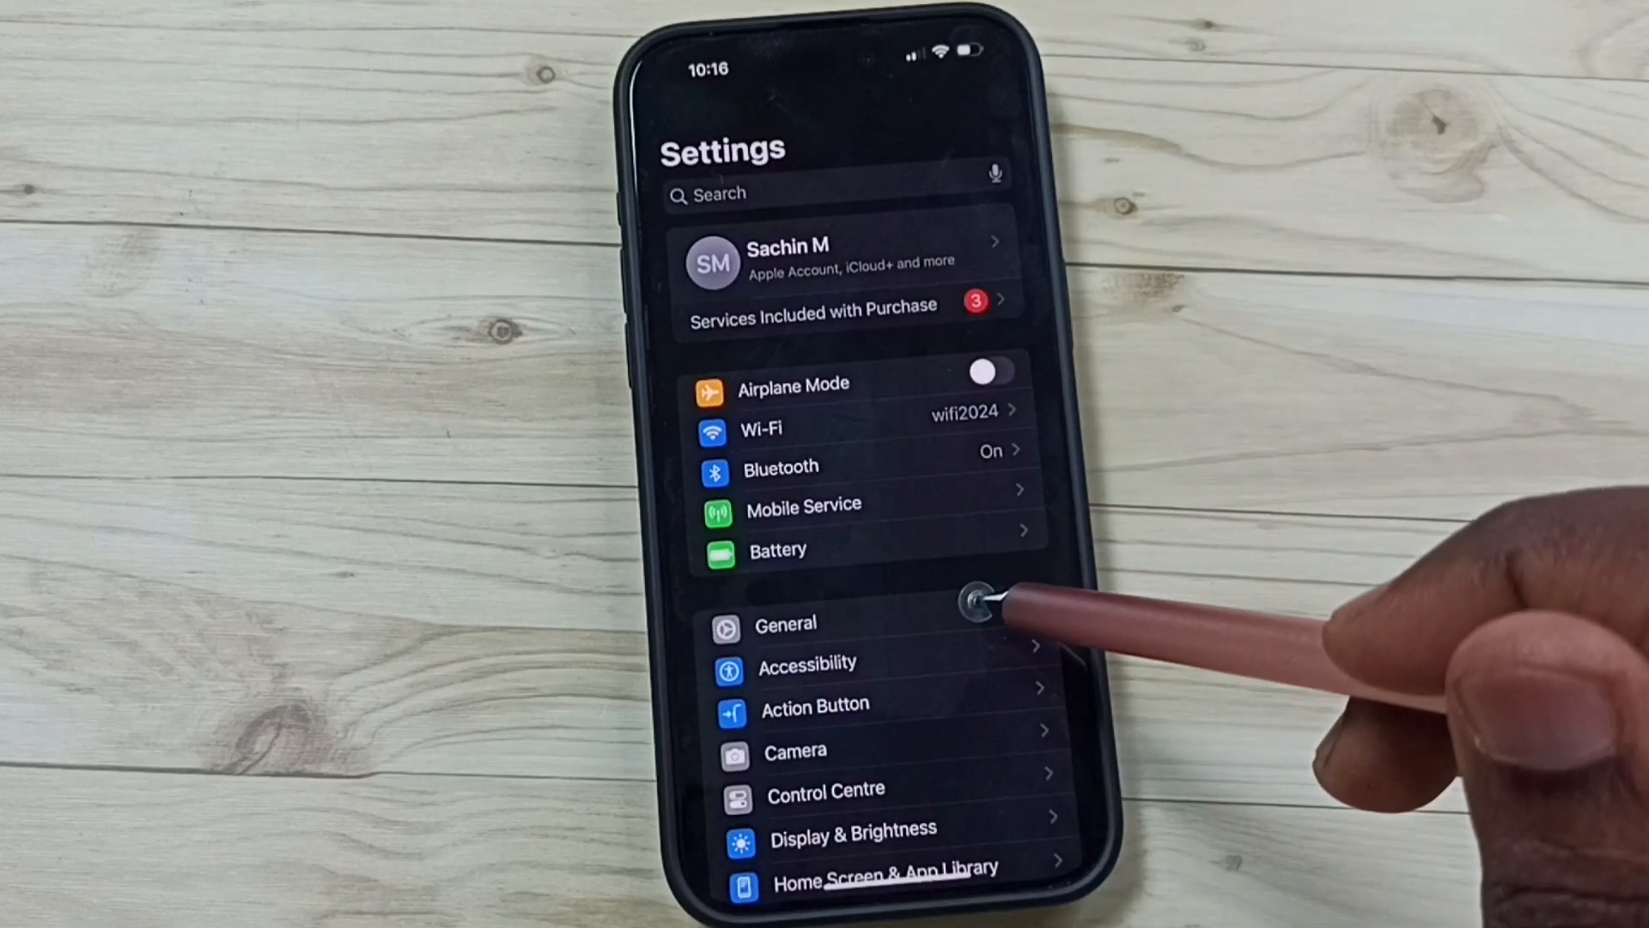
left_click(785, 622)
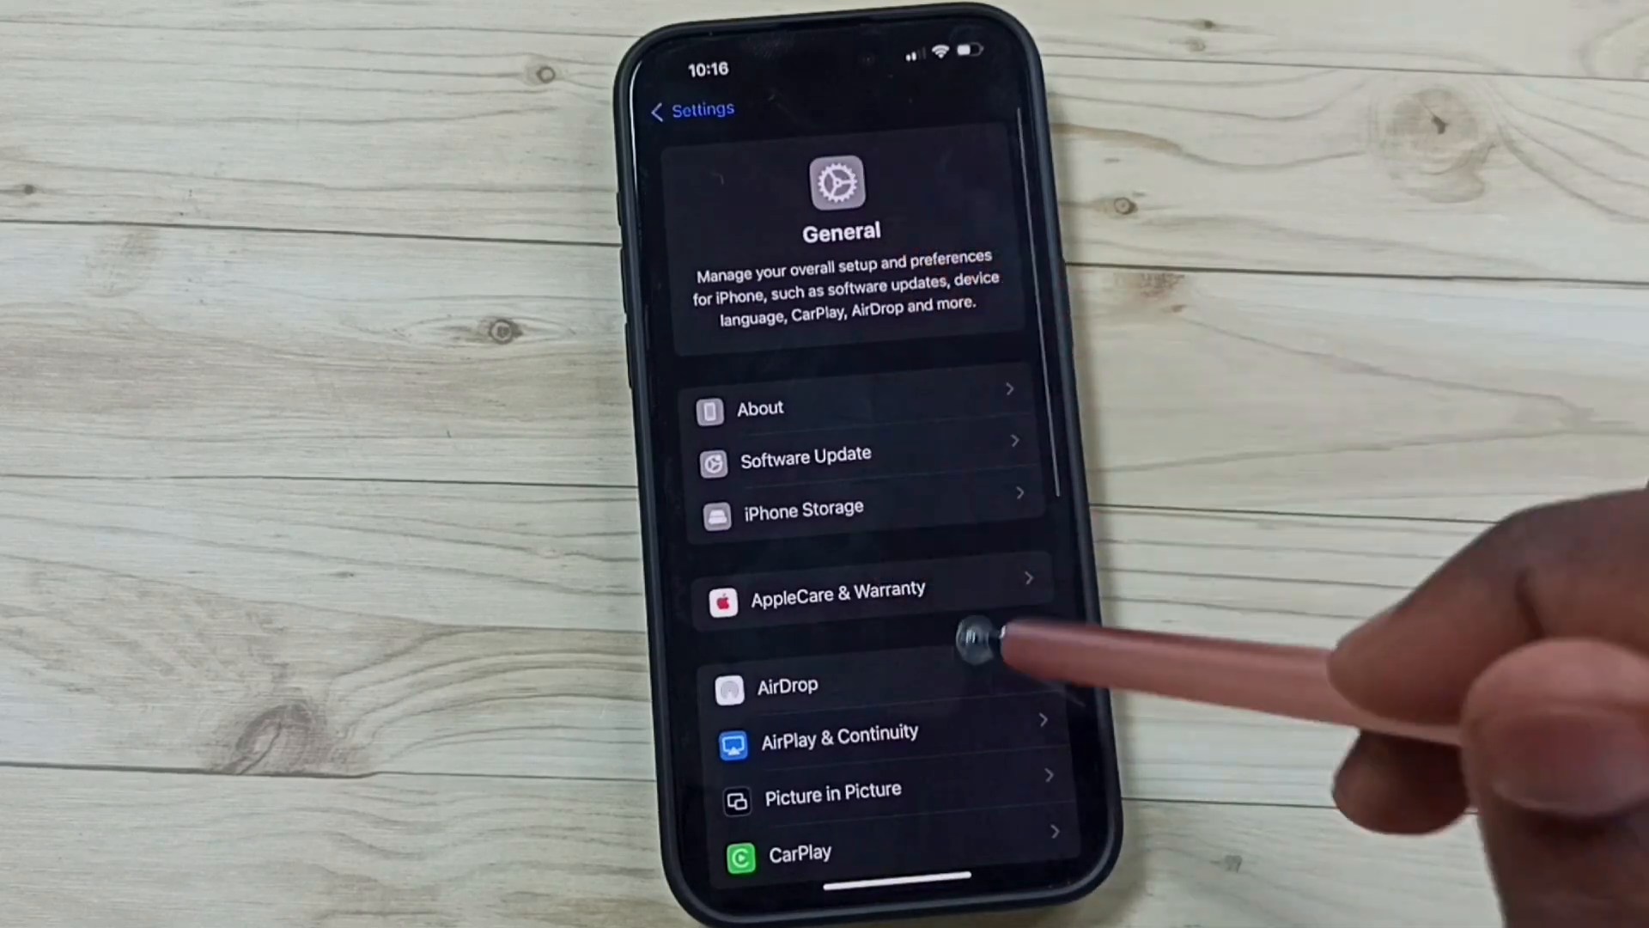
scroll("down", 3)
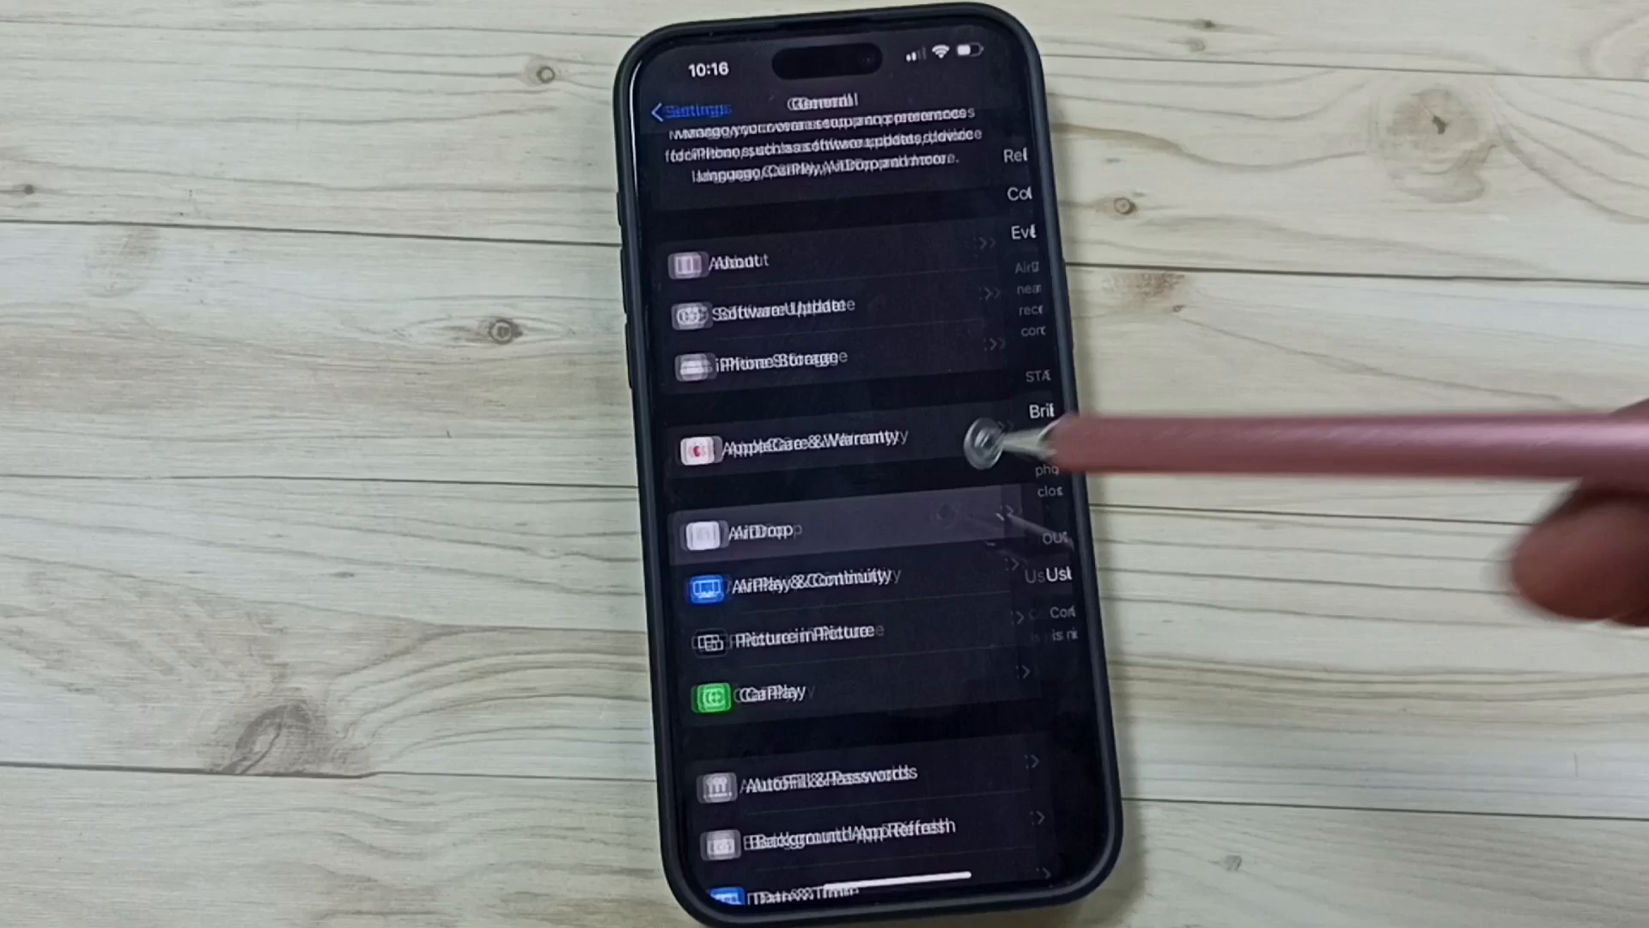
left_click(767, 531)
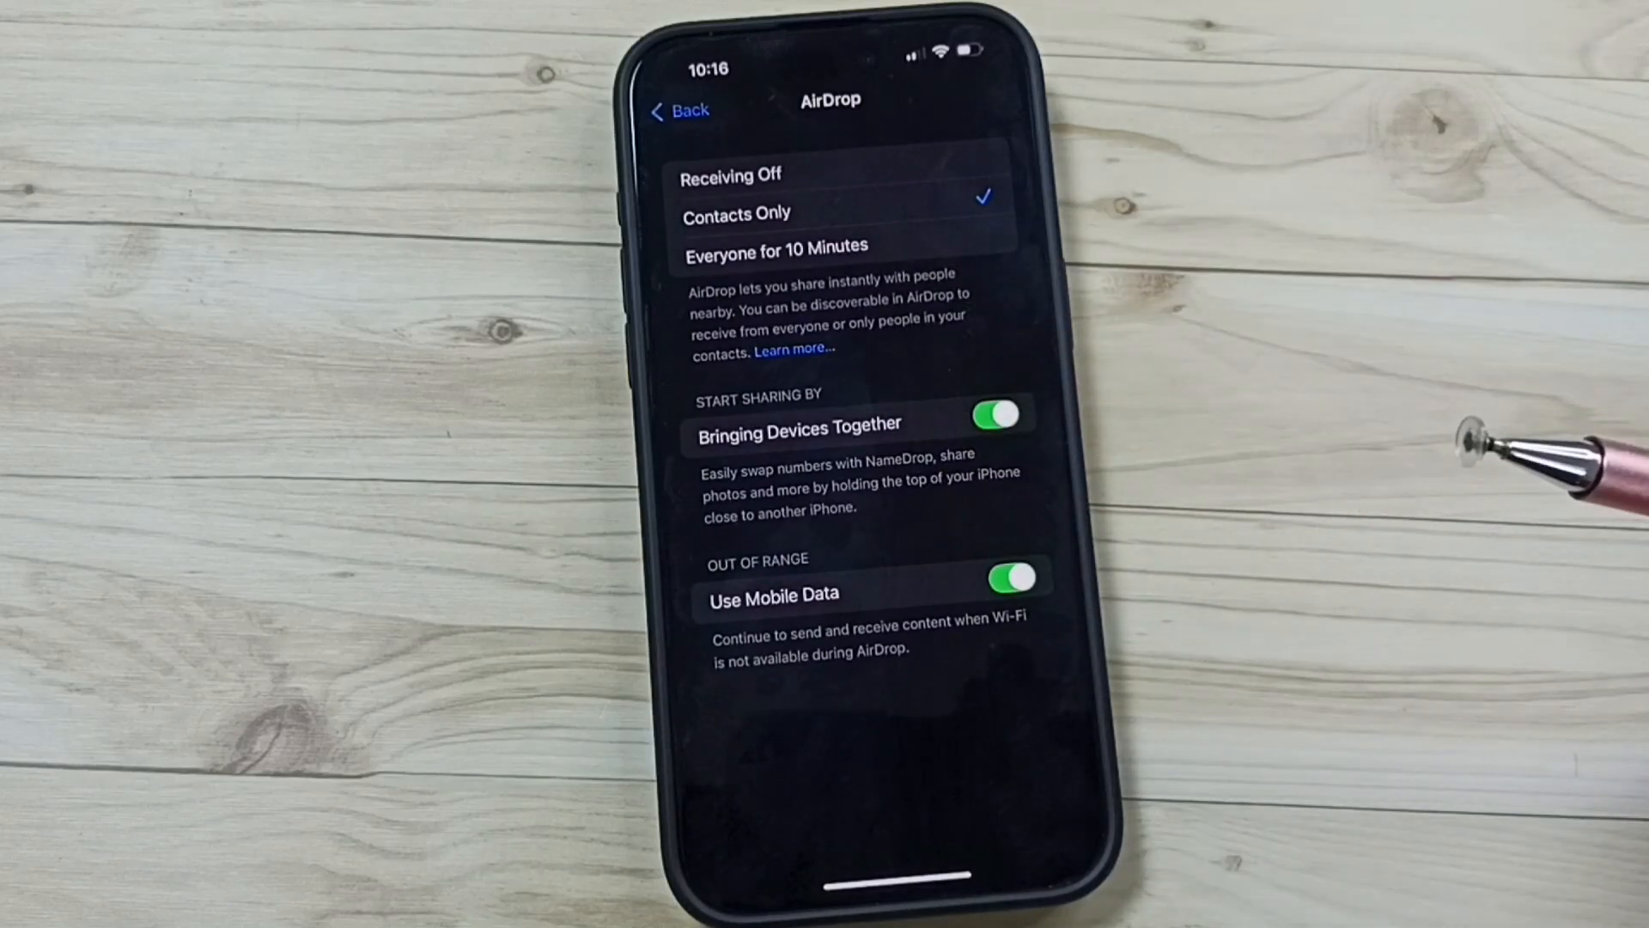
mouse_move(831, 663)
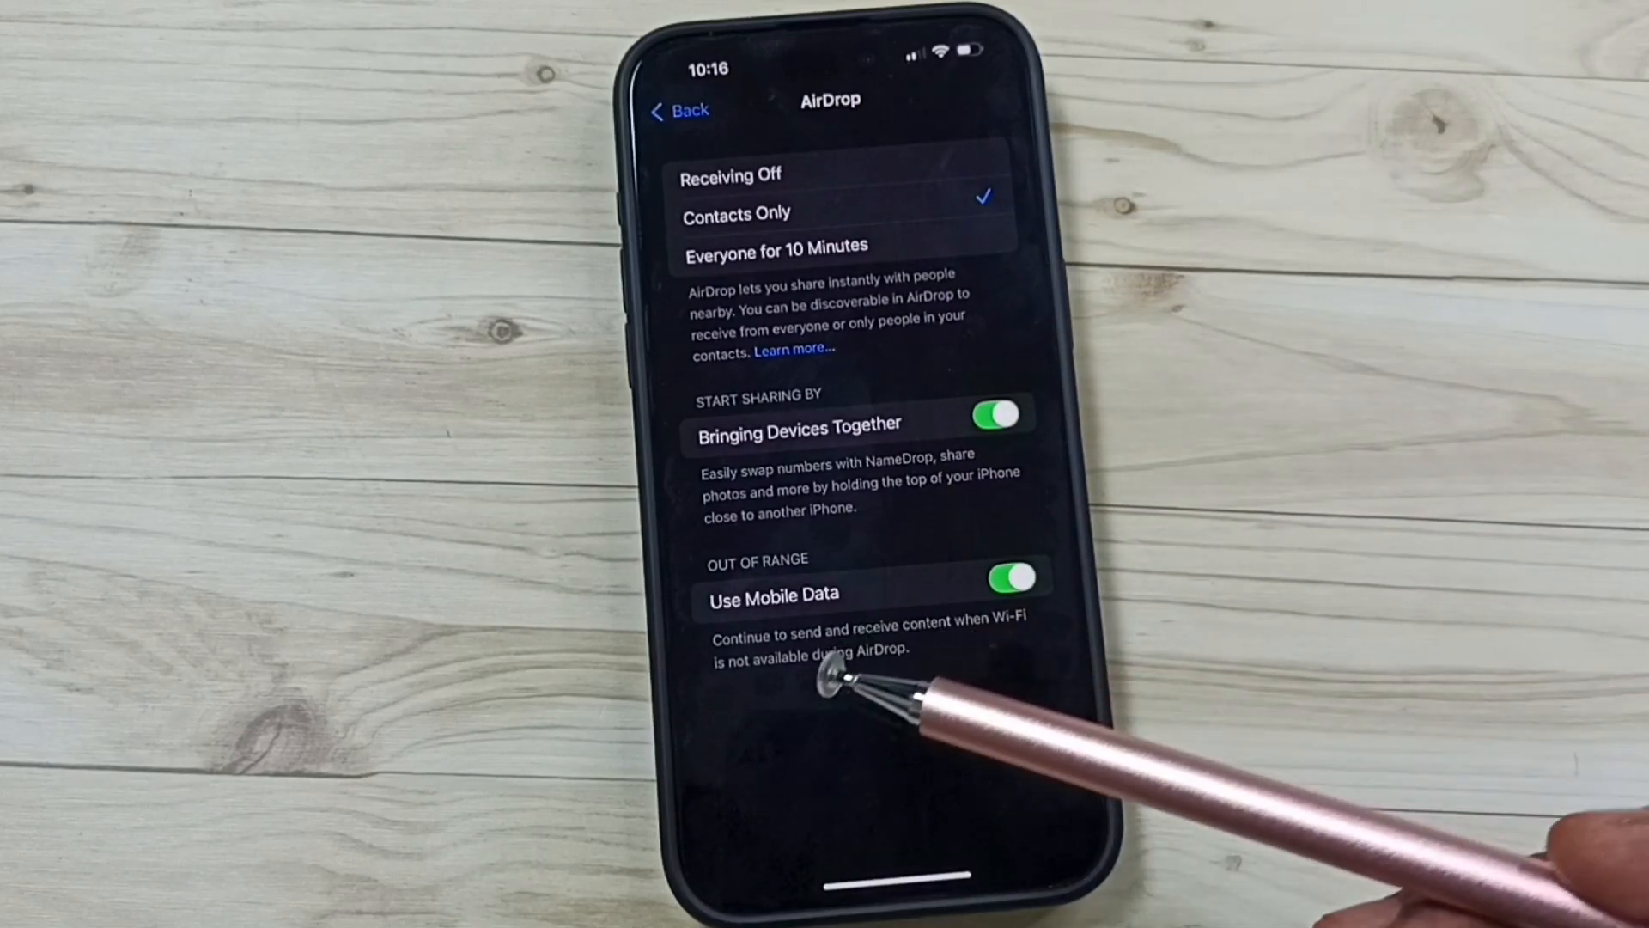
mouse_move(1156, 495)
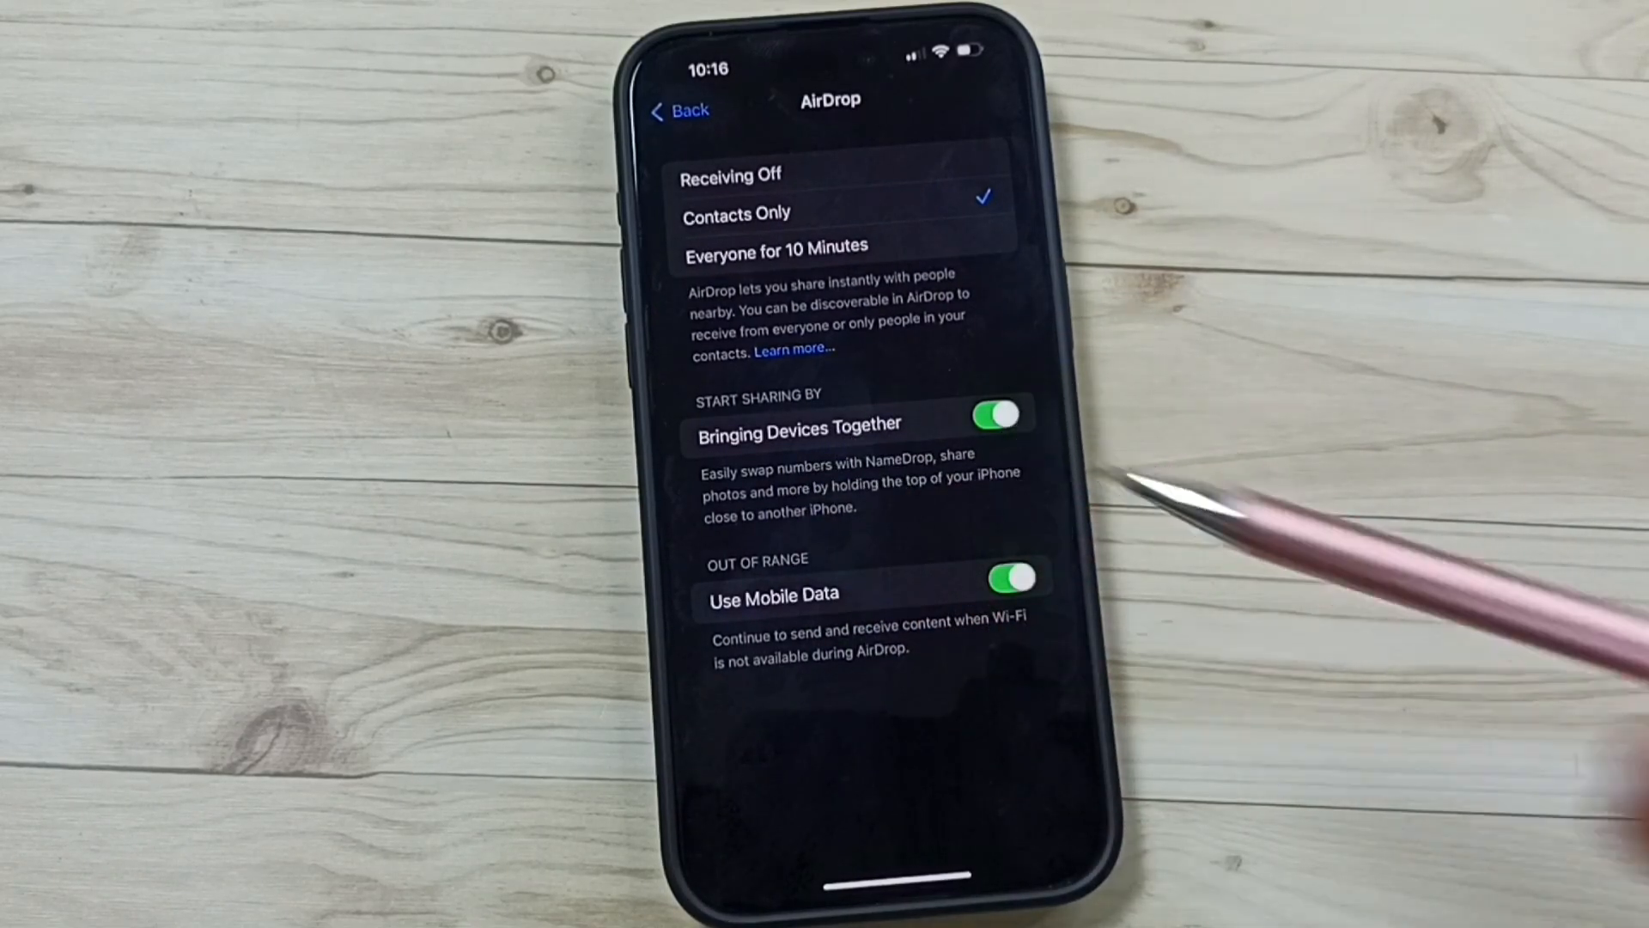